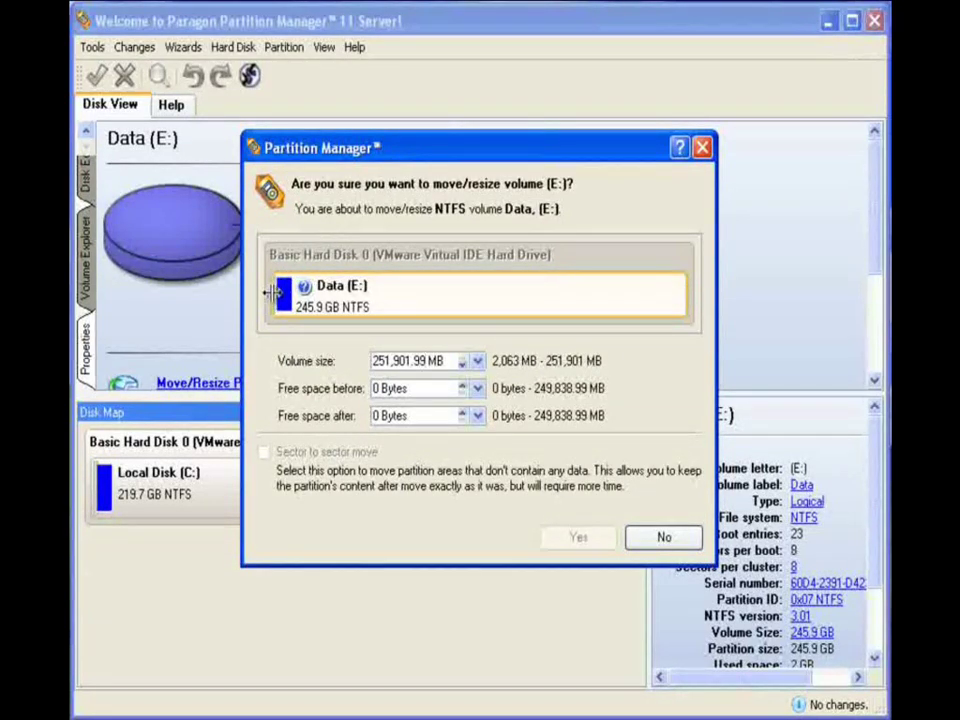
Shrink Data (E:) from its start to 135.5 GB, freeing 110.4 GB before it.
{"action": "left_click", "coordinate": [420, 361]}
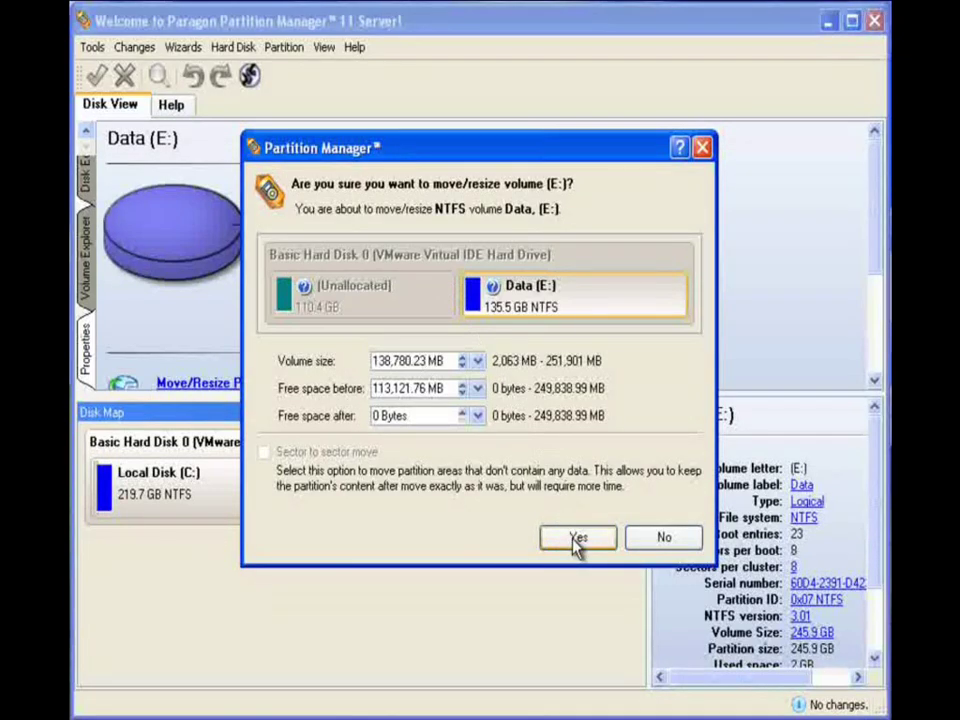
{"action": "left_click", "coordinate": [578, 537]}
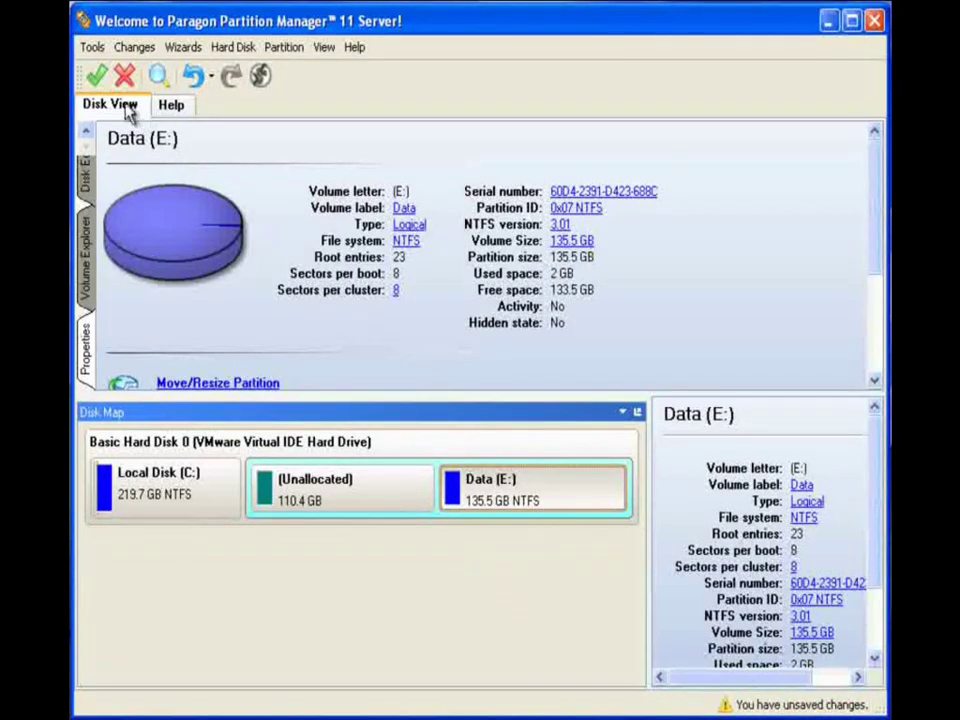
{"action": "mouse_move", "coordinate": [97, 77]}
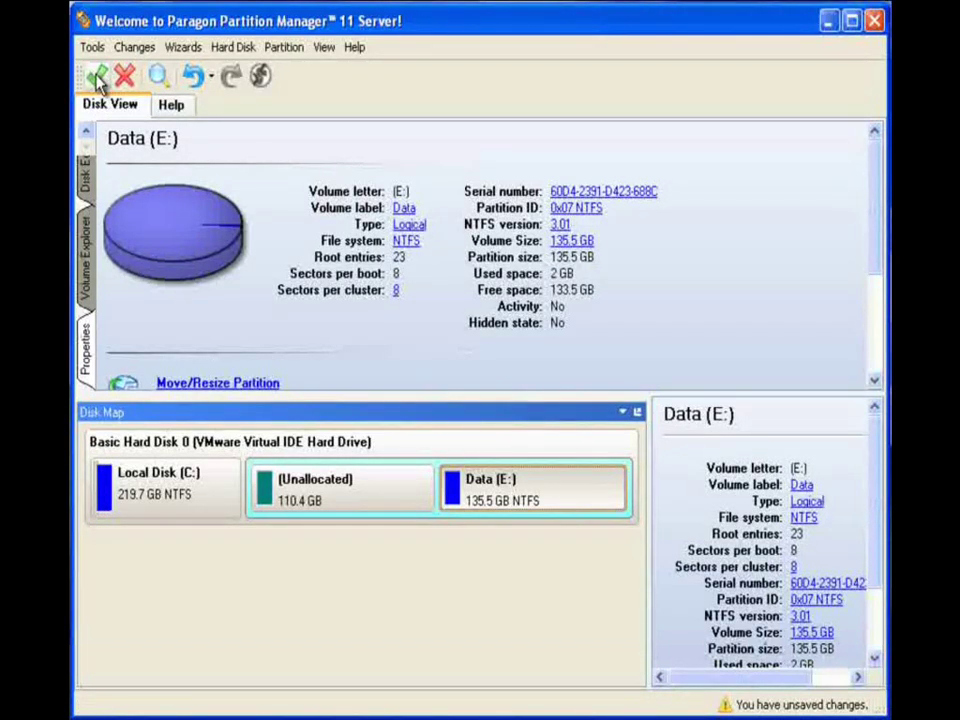
Apply the pending Data (E:) resize operation to the disk.
{"action": "left_click", "coordinate": [97, 76]}
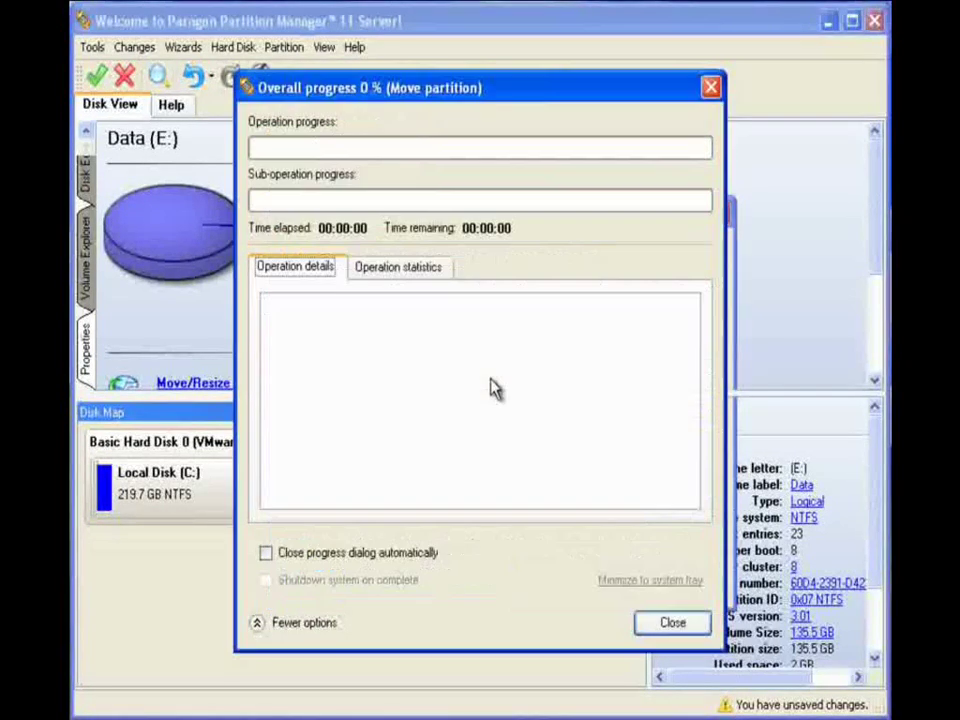
Close the progress dialog once the move completes with no changes pending.
{"action": "left_click", "coordinate": [672, 622]}
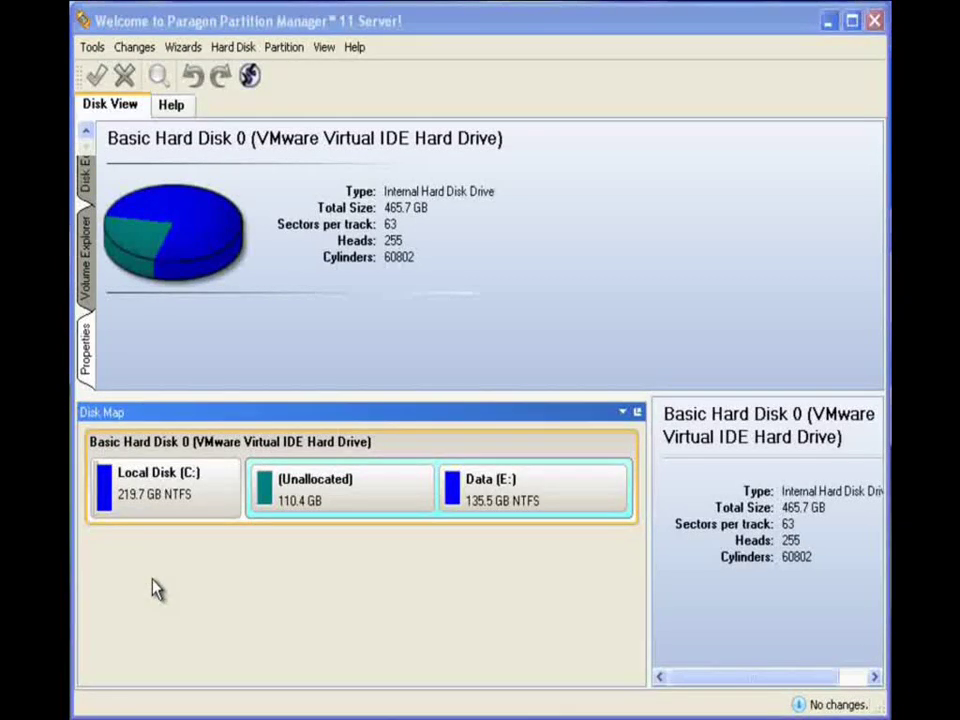
{"action": "mouse_move", "coordinate": [85, 140]}
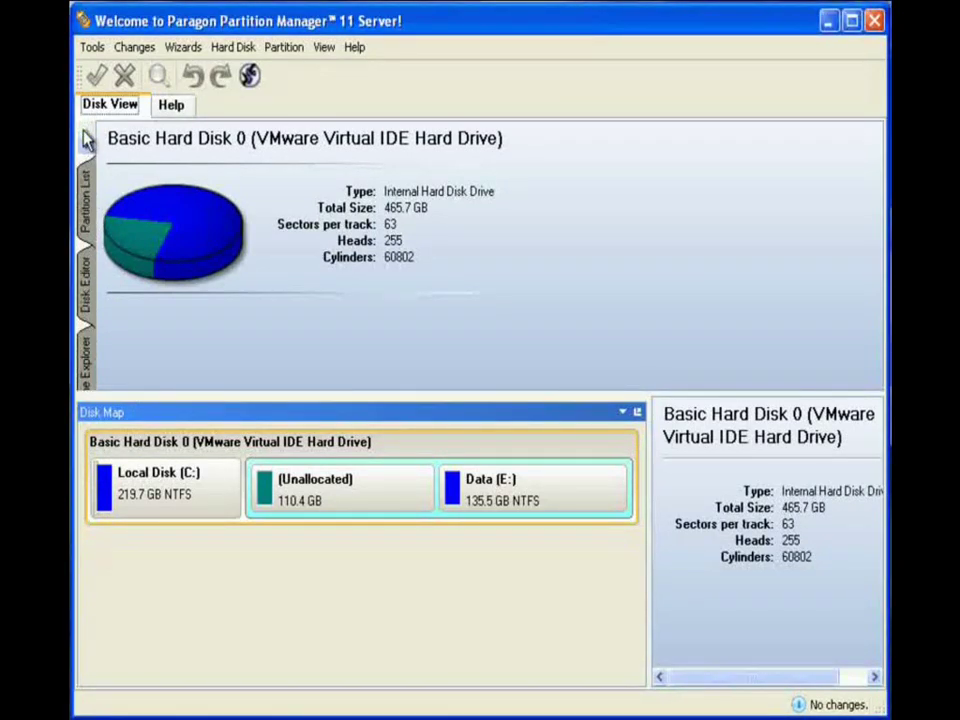
{"action": "mouse_move", "coordinate": [85, 215]}
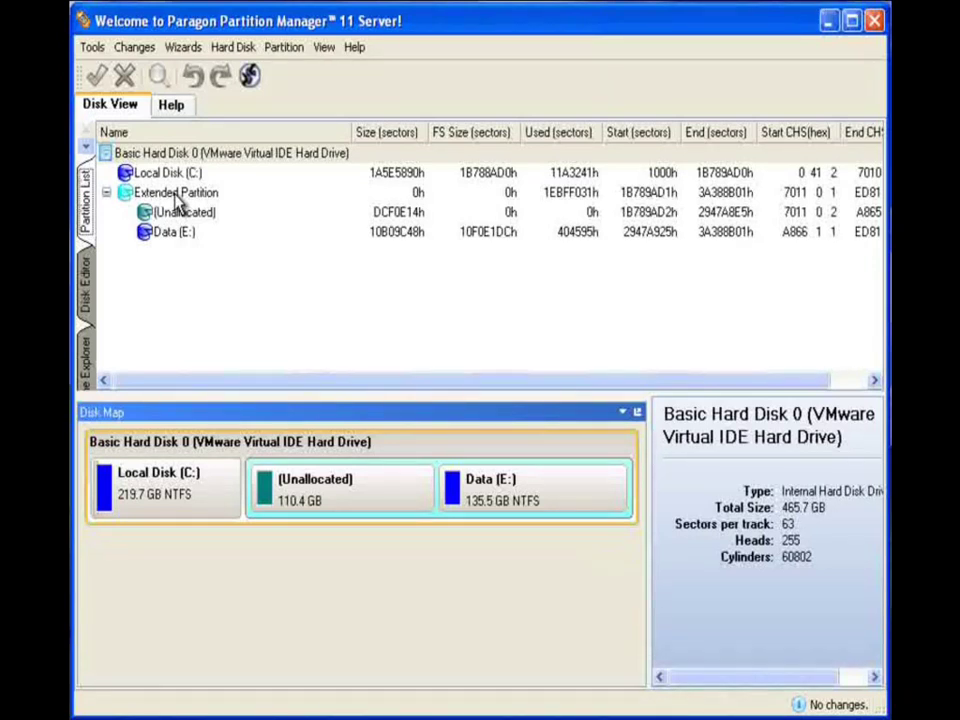
Choose Move/Resize Partition for the Extended Partition in the partition list.
{"action": "right_click", "coordinate": [175, 192]}
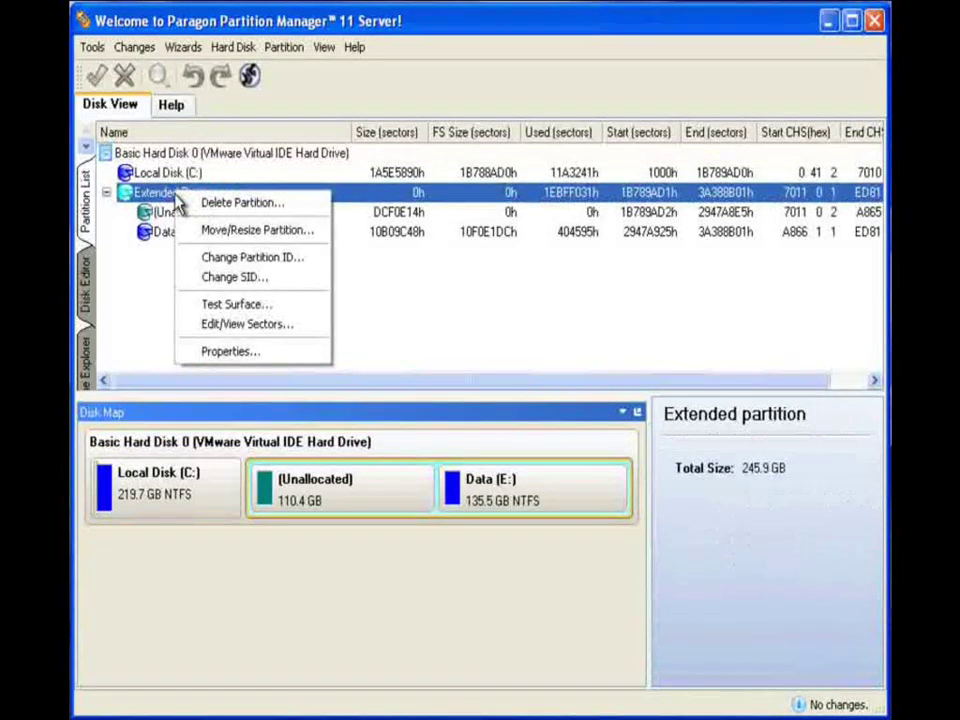
{"action": "mouse_move", "coordinate": [256, 230]}
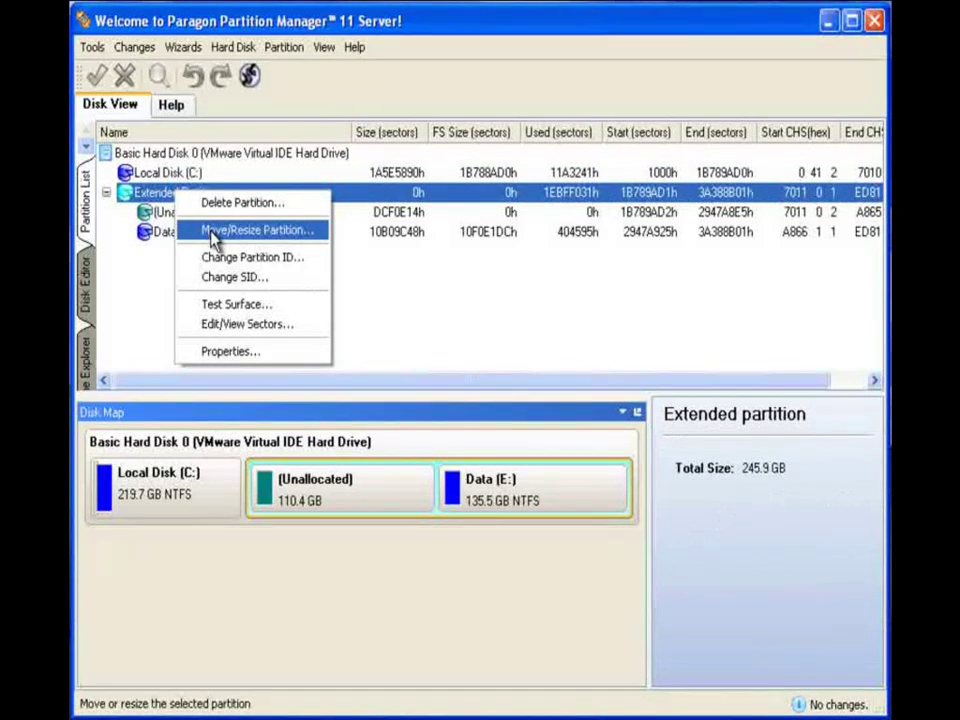
{"action": "left_click", "coordinate": [256, 230]}
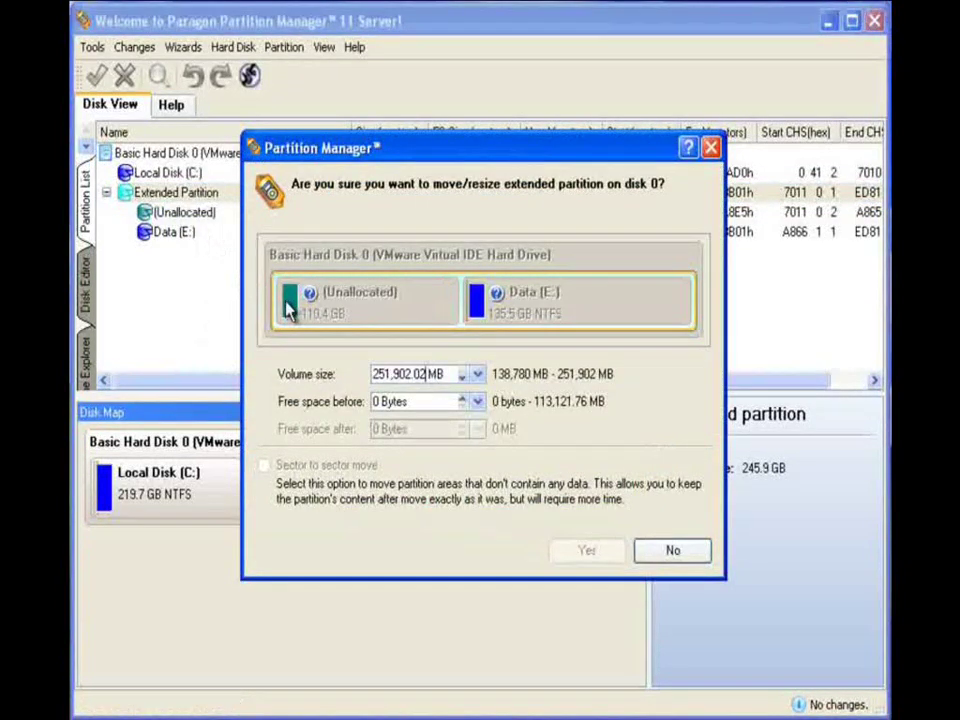
{"action": "mouse_move", "coordinate": [290, 300]}
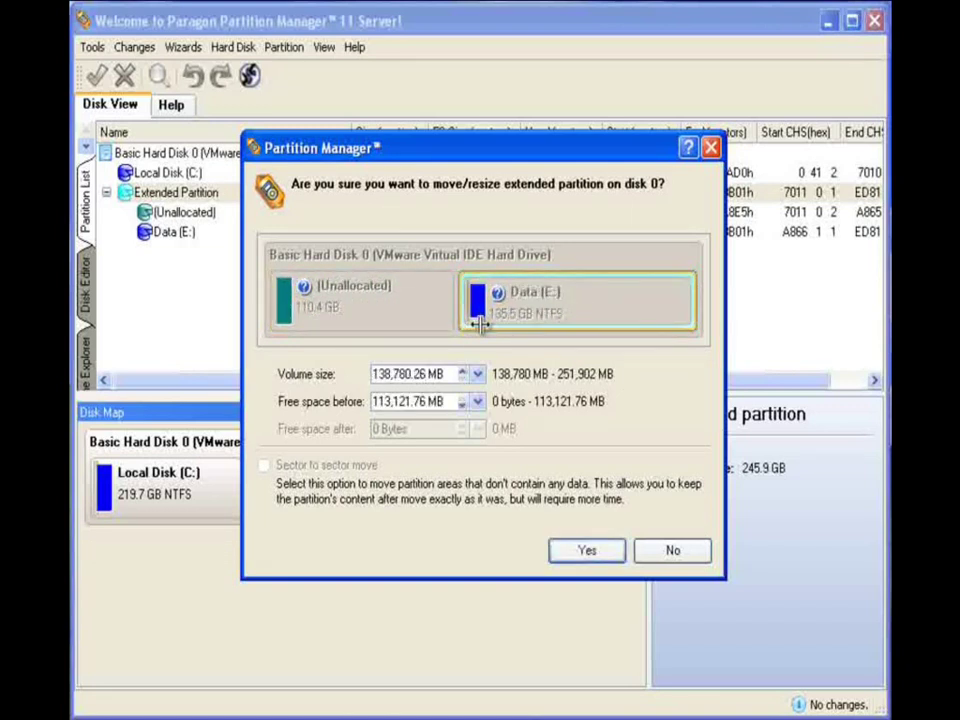
Confirm resizing the extended partition to 138,780 MB with 113,121.76 MB before.
{"action": "left_click", "coordinate": [586, 550]}
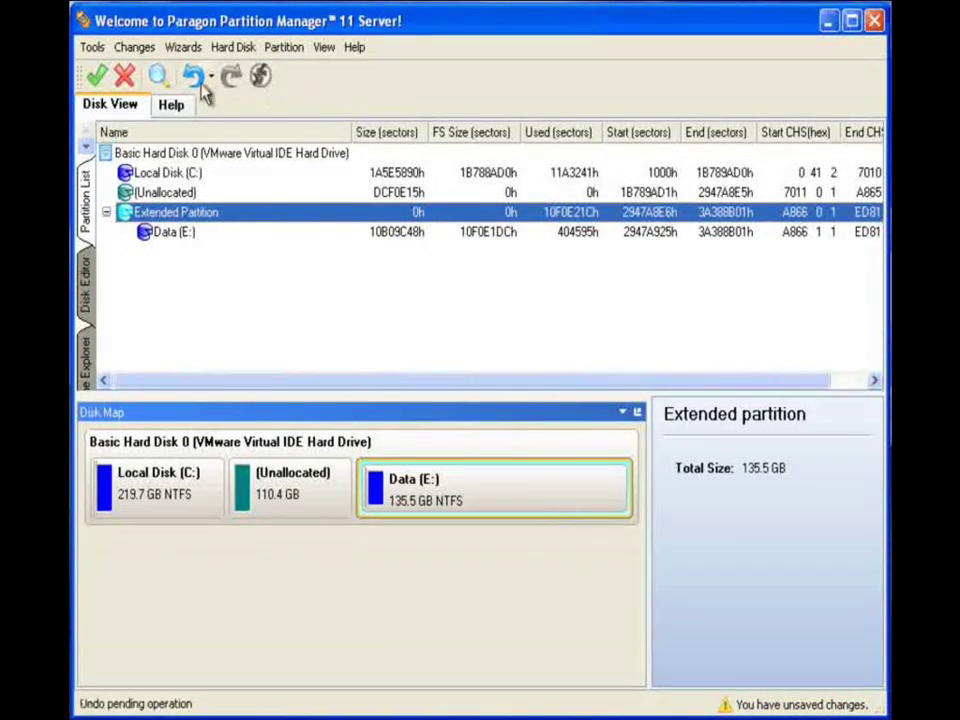
Apply the extended partition shrink and restart the computer to finish.
{"action": "left_click", "coordinate": [97, 76]}
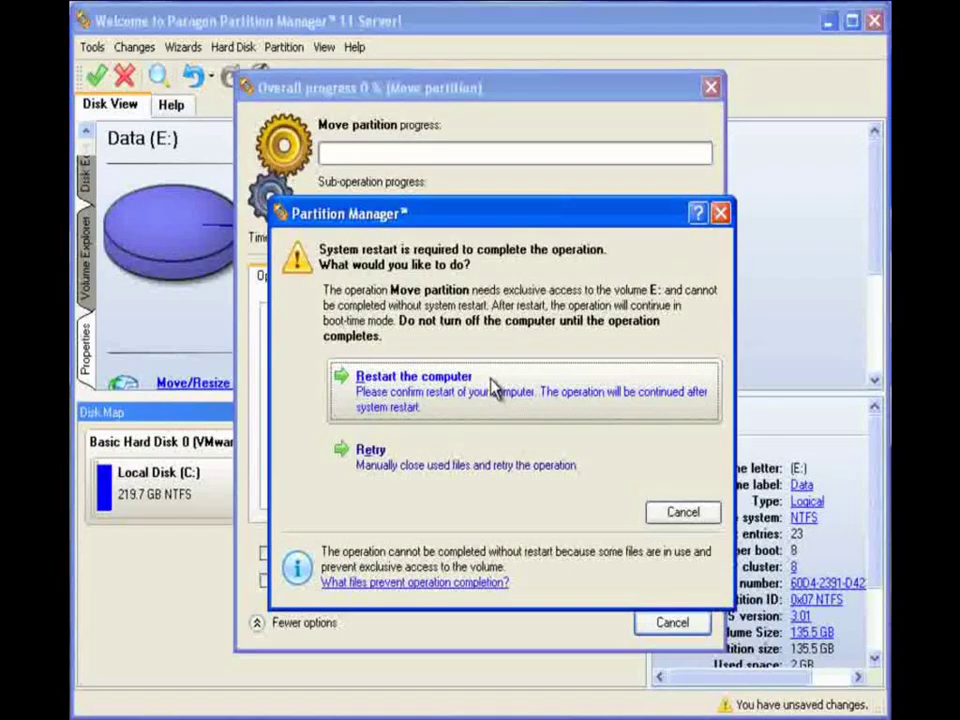
{"action": "left_click", "coordinate": [414, 375]}
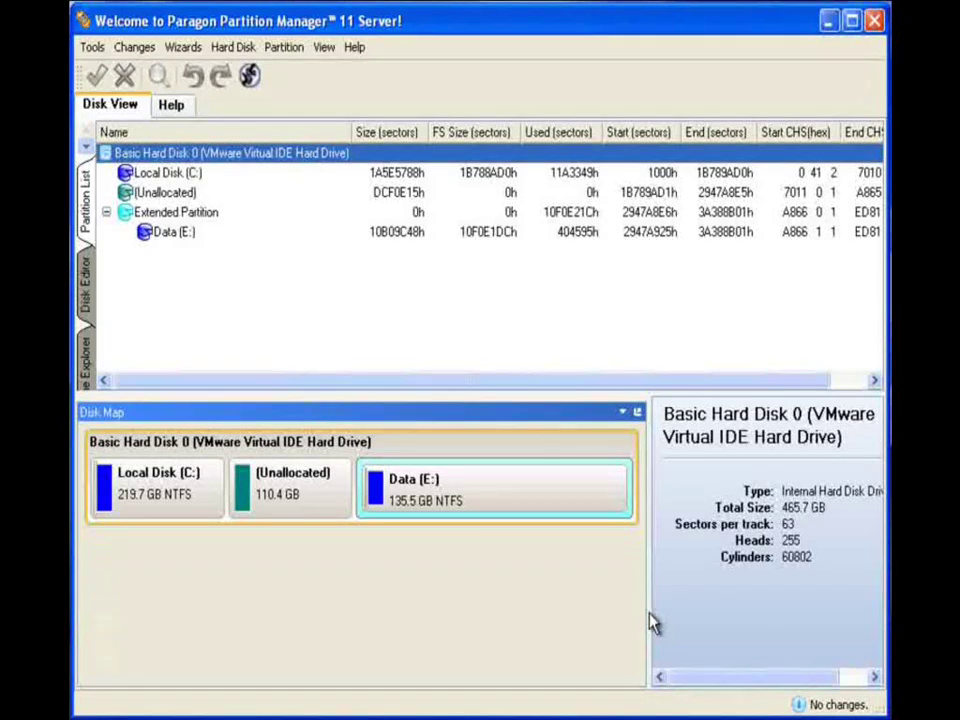
{"action": "mouse_move", "coordinate": [421, 558]}
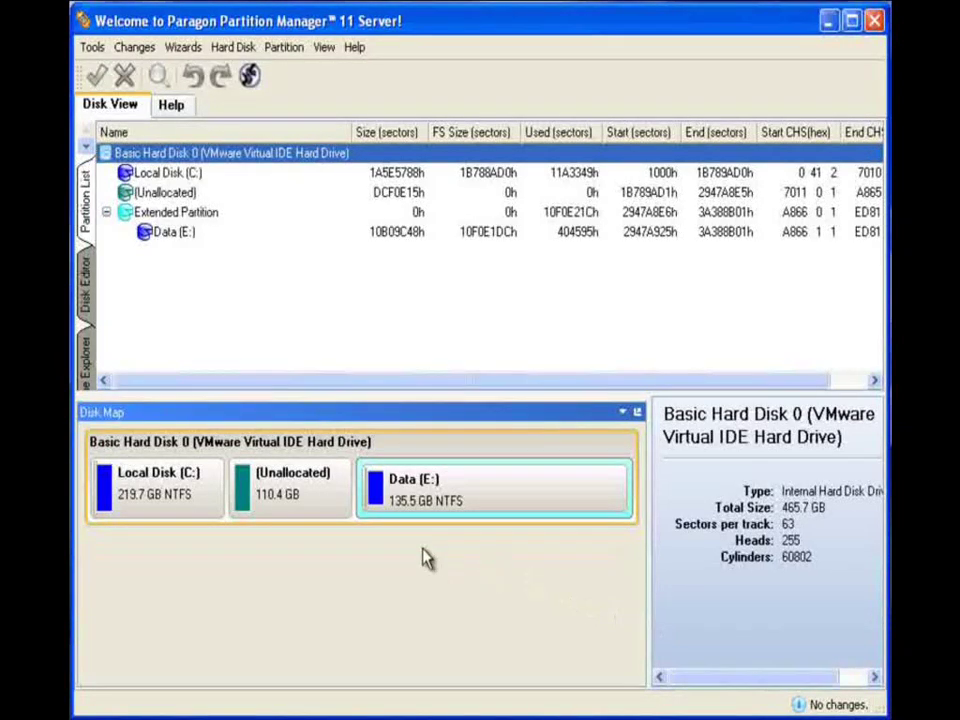
Choose Move/Resize Partition for Local Disk (C:) from the Disk Map.
{"action": "right_click", "coordinate": [155, 490]}
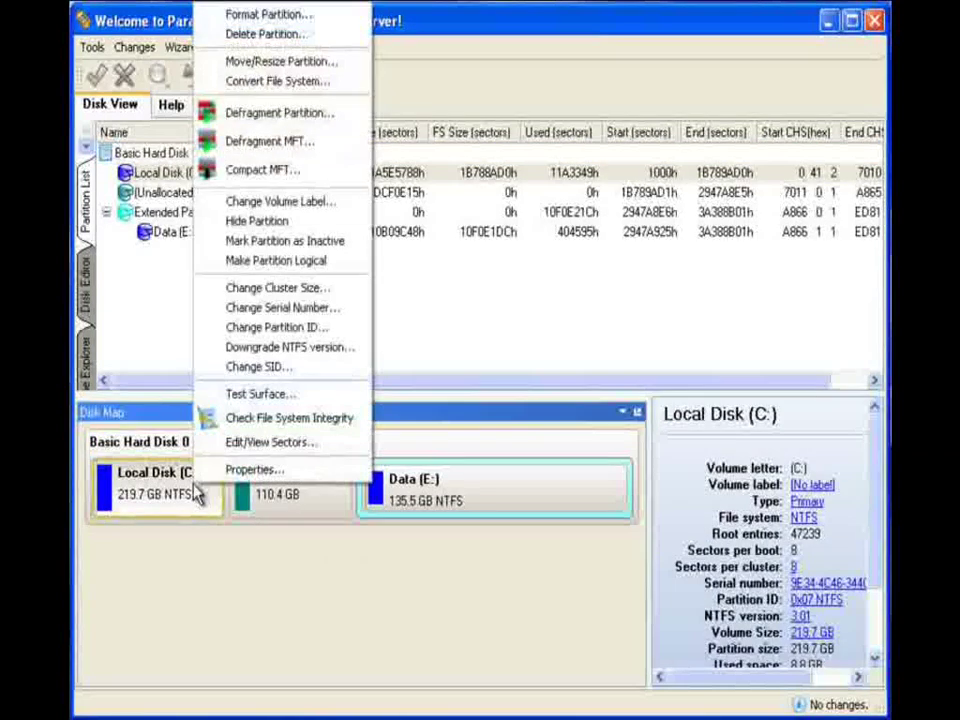
{"action": "mouse_move", "coordinate": [280, 201]}
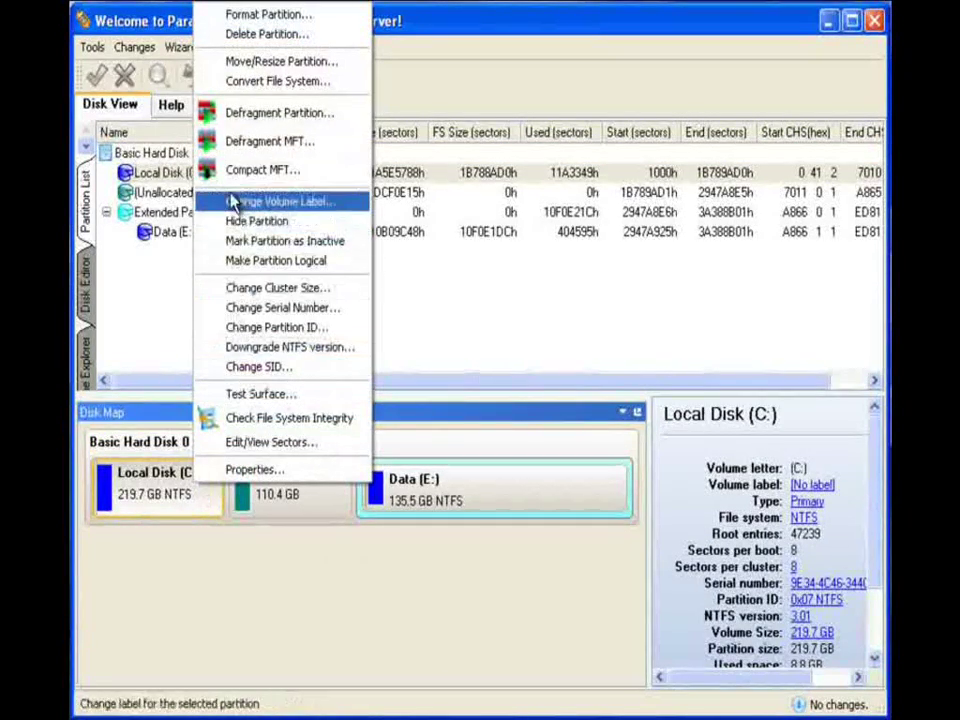
{"action": "left_click", "coordinate": [281, 60]}
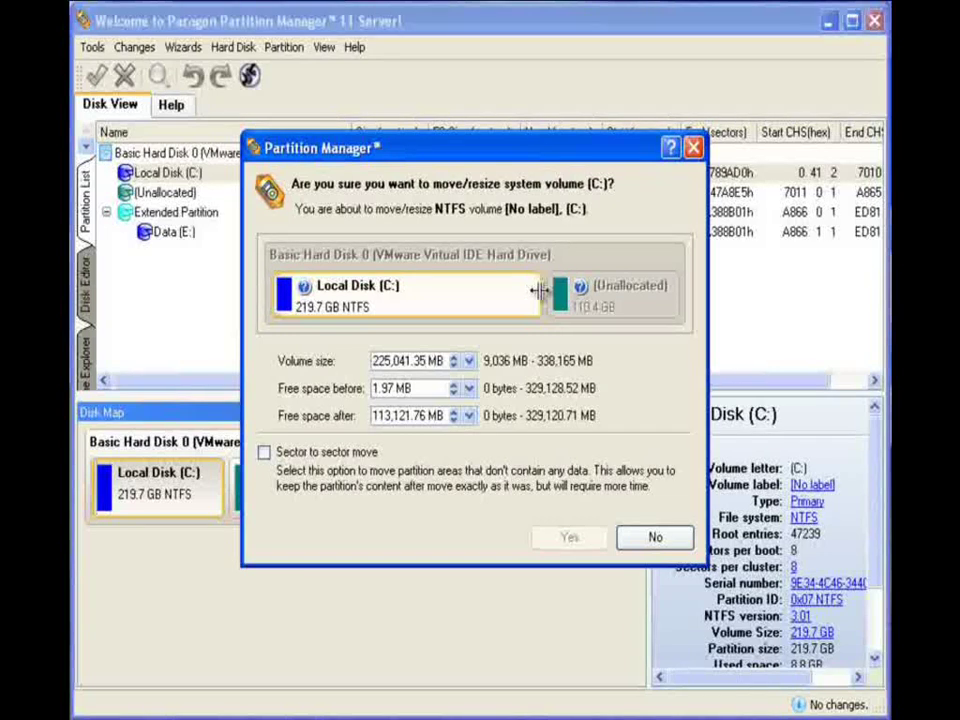
Extend Local Disk (C:) over all 110.4 GB unallocated space, reaching 330.2 GB.
{"action": "left_click_drag", "start_coordinate": [540, 292], "coordinate": [680, 292]}
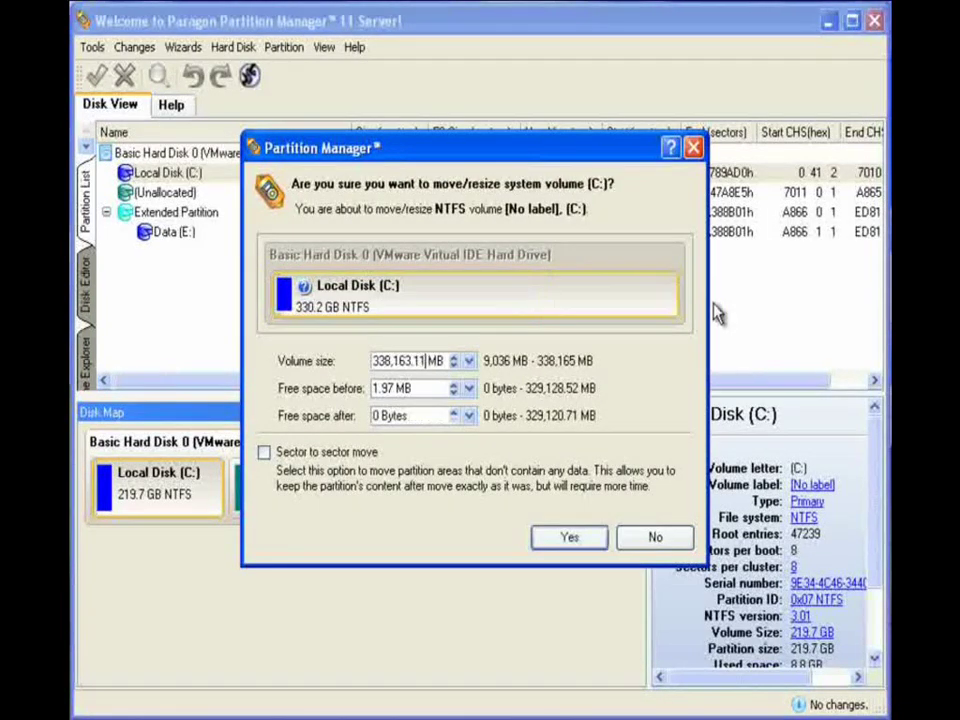
{"action": "mouse_move", "coordinate": [628, 462]}
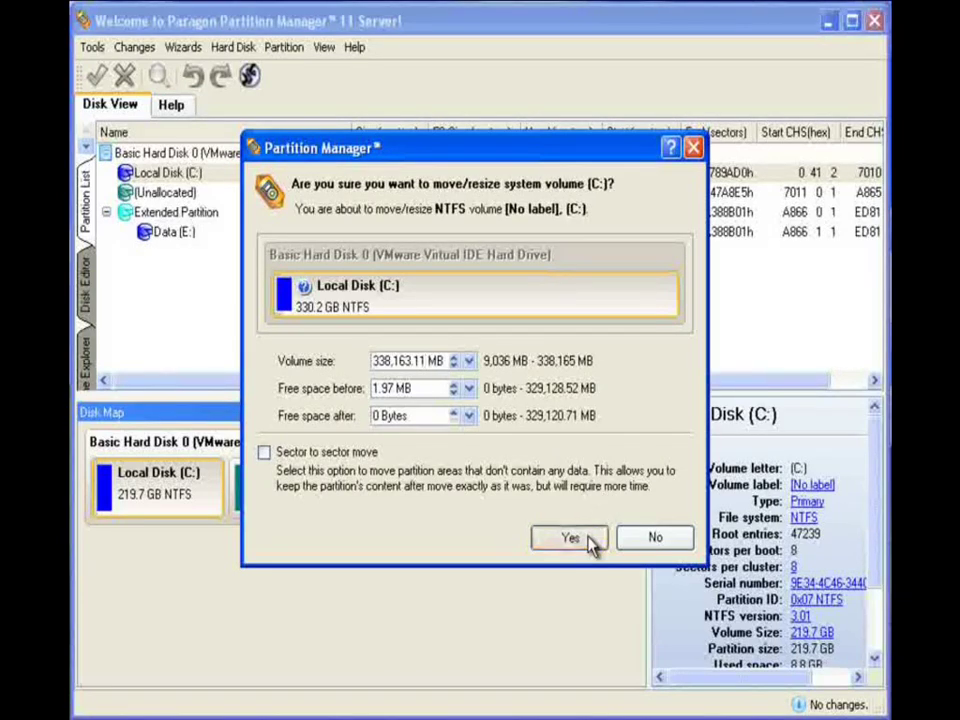
{"action": "left_click", "coordinate": [569, 537]}
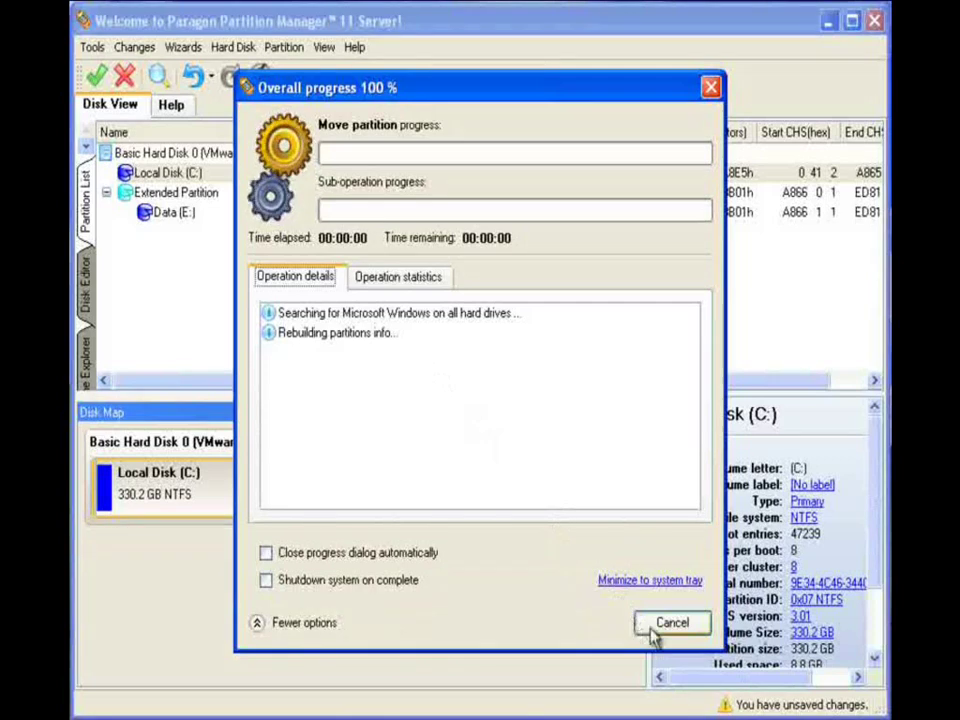
Close the finished progress window showing C: at 330.2 GB and E: at 135.5 GB.
{"action": "left_click", "coordinate": [671, 622]}
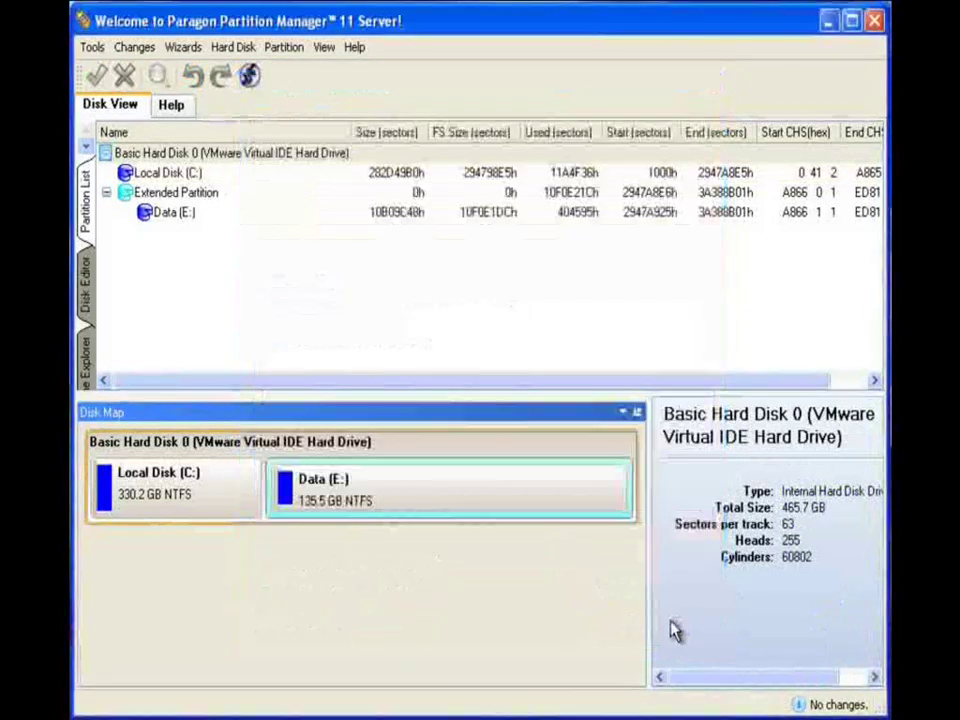
{"action": "mouse_move", "coordinate": [460, 623]}
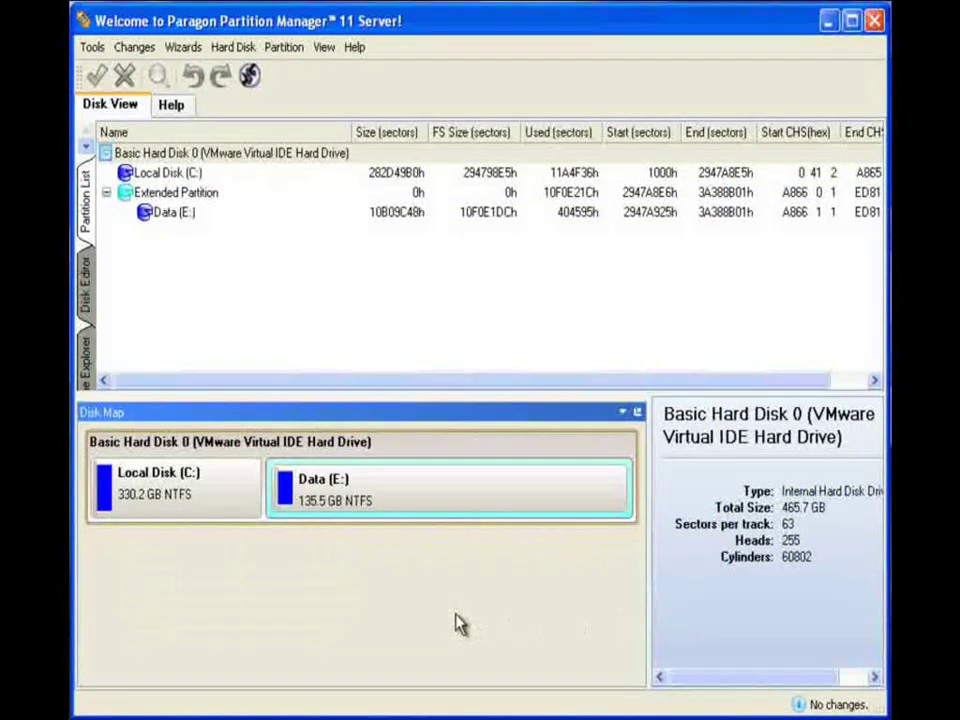